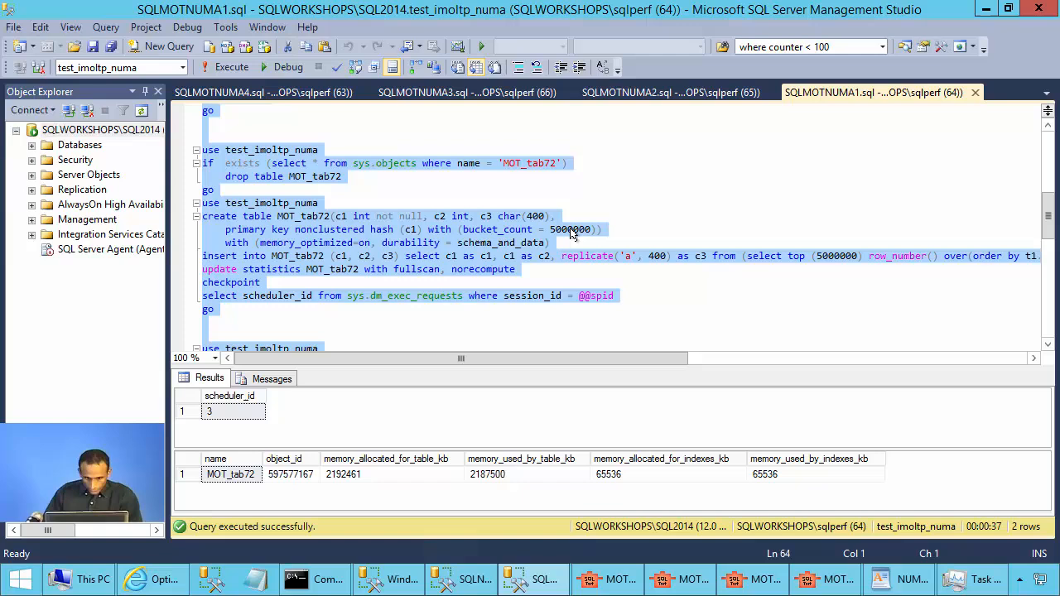
Step: Scroll down in SQLTest to reach the Start Custom workload controls
scroll("down", 3)
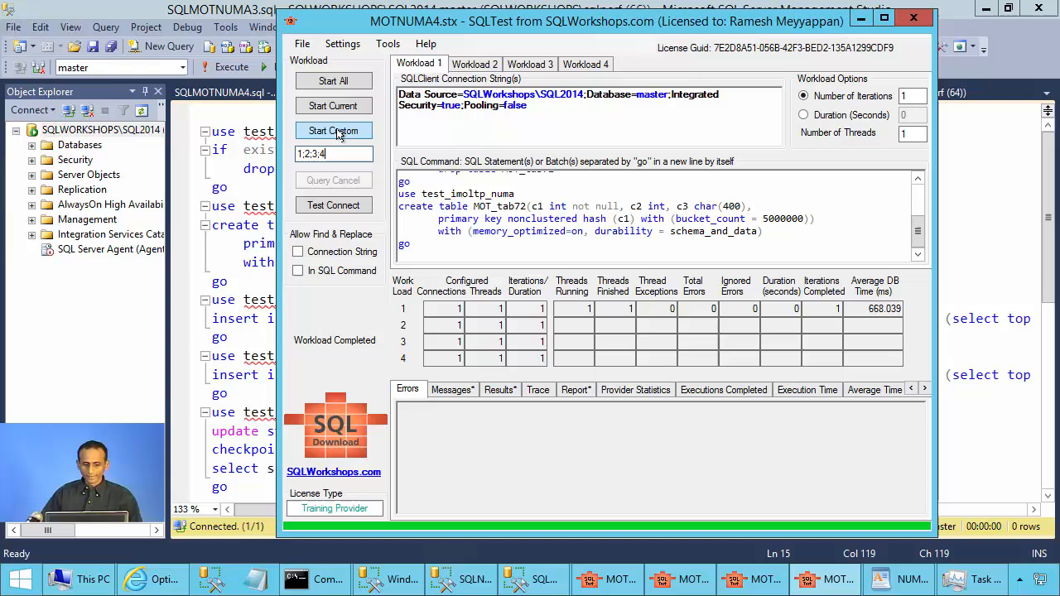
Step: Rerun the 1;2;3;4 custom workload sequence with Start Custom
left_click(332, 131)
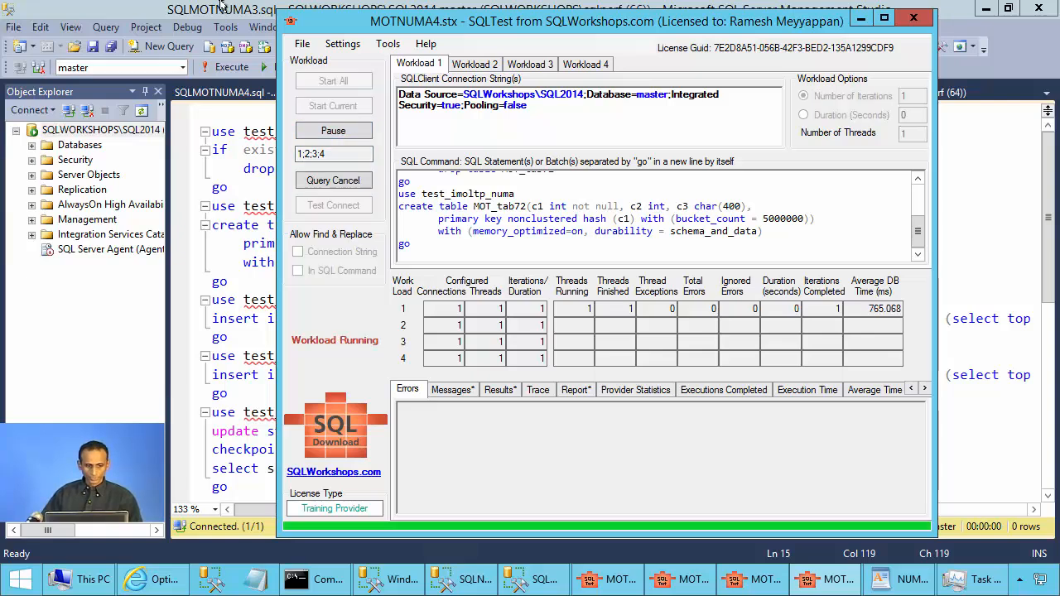